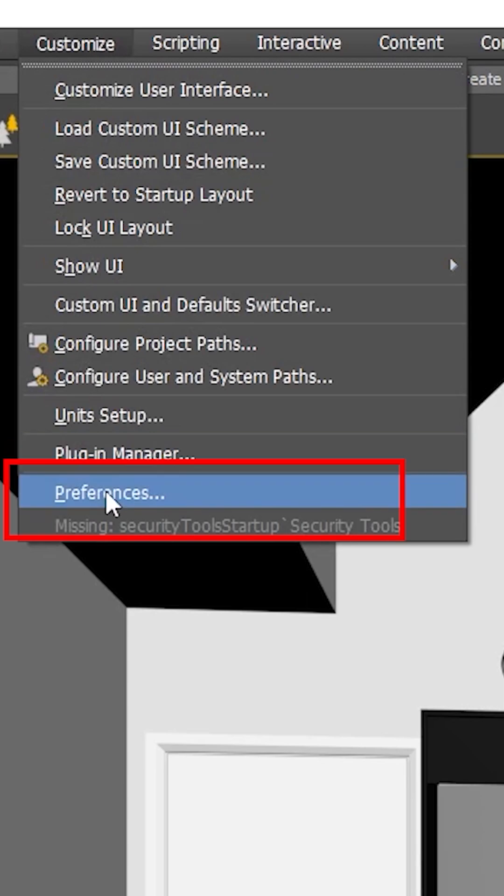
- In Viewport preferences, turn off Ghost in Wireframe and Selection/Preview Highlights
left_click(107, 493)
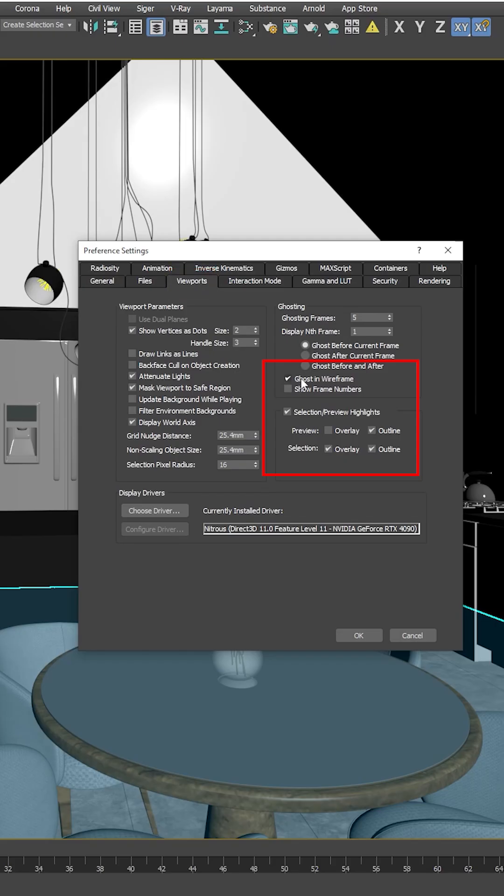
left_click(287, 379)
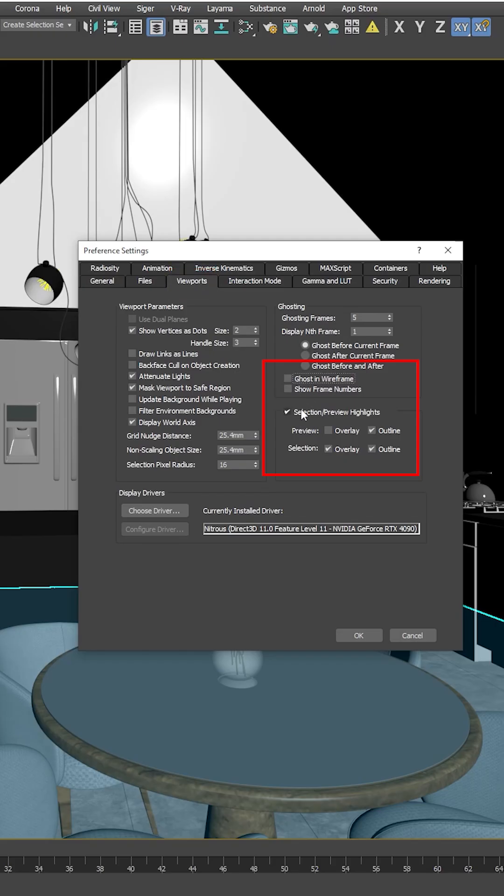
left_click(287, 412)
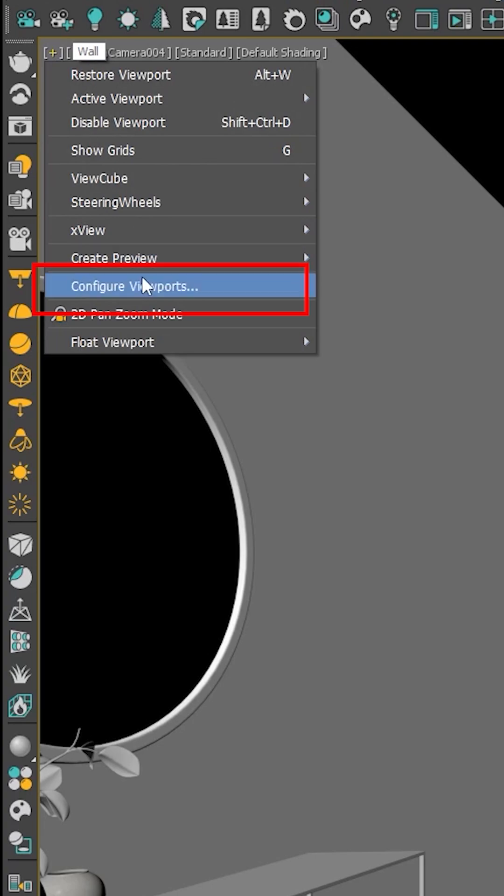
- Choose Configure Viewports from the viewport label menu
left_click(140, 285)
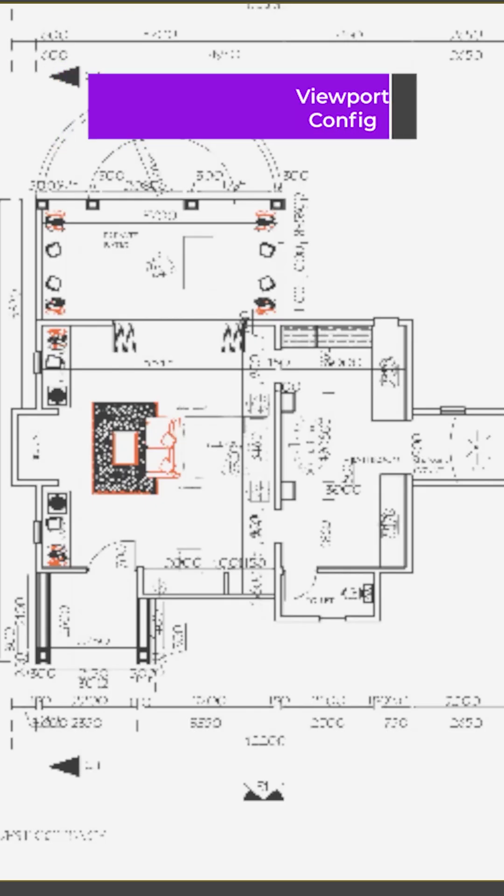
- Open Viewport Configuration with Alt+B and select the 512 Texture Maps Maximum value
key("alt+b")
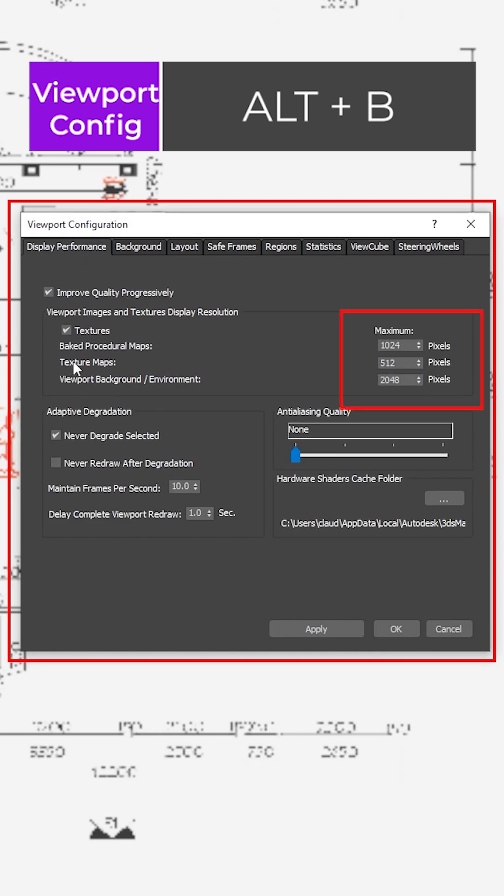
triple_click(395, 362)
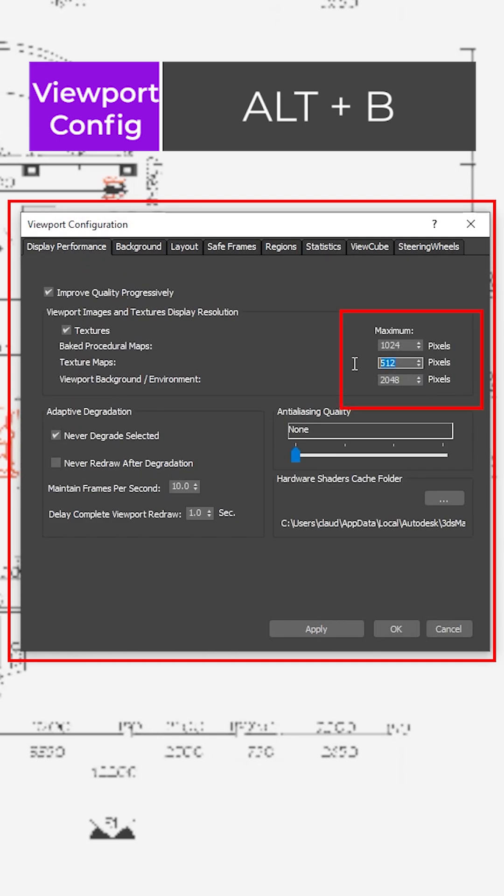